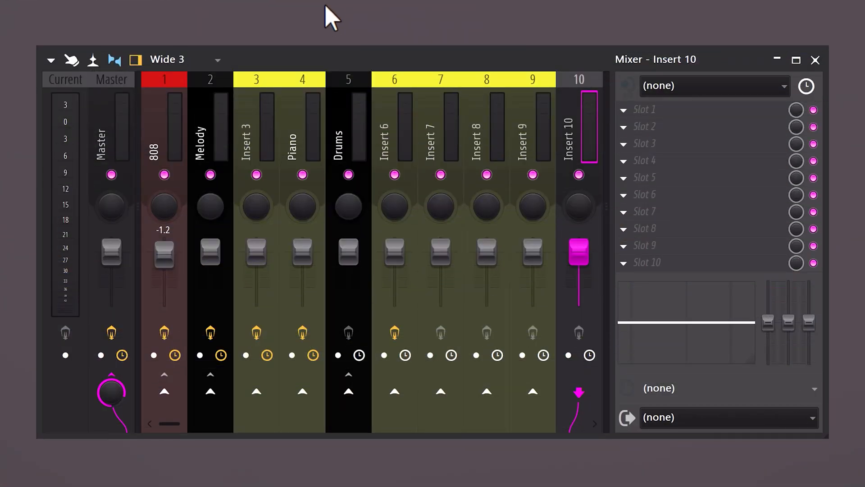
mouse_move(292, 124)
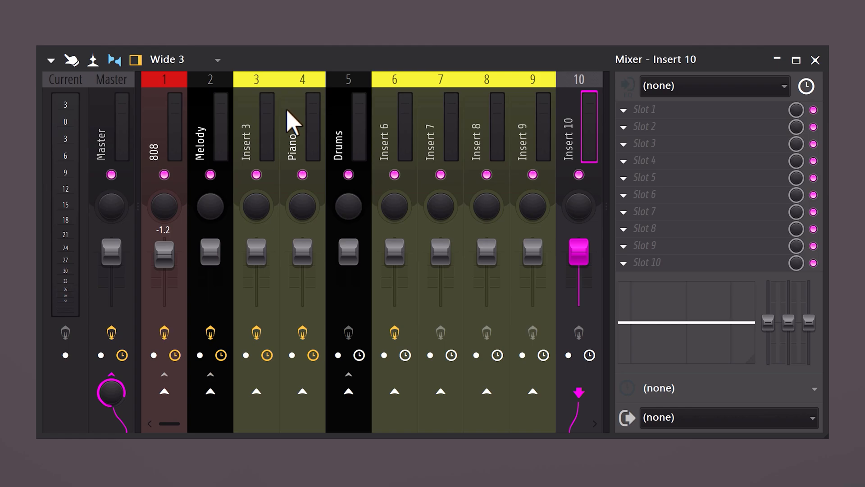
mouse_move(593, 133)
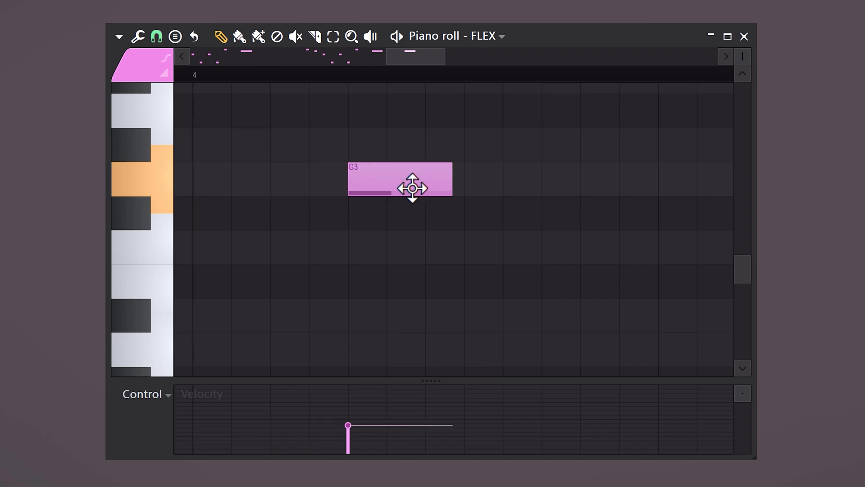
Step: Move the G3 note slightly earlier off the grid by Alt-dragging it without snapping
left_click_drag(410, 179, 380, 180)
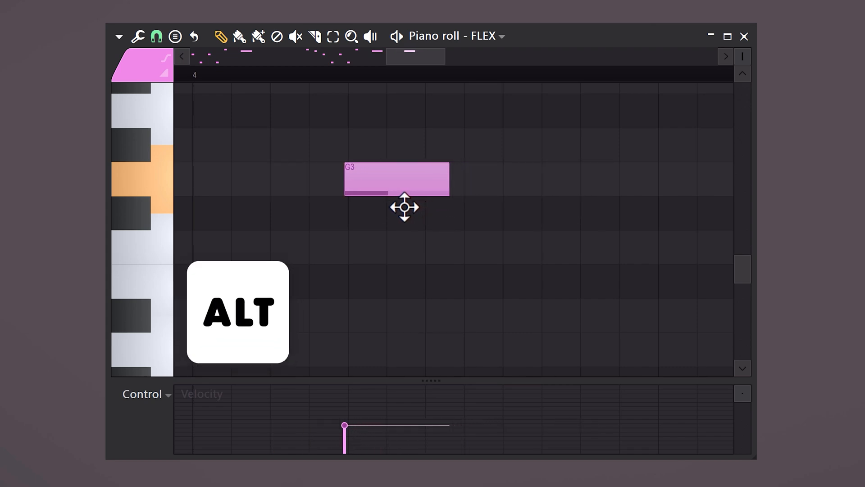
left_click_drag(396, 178, 574, 212)
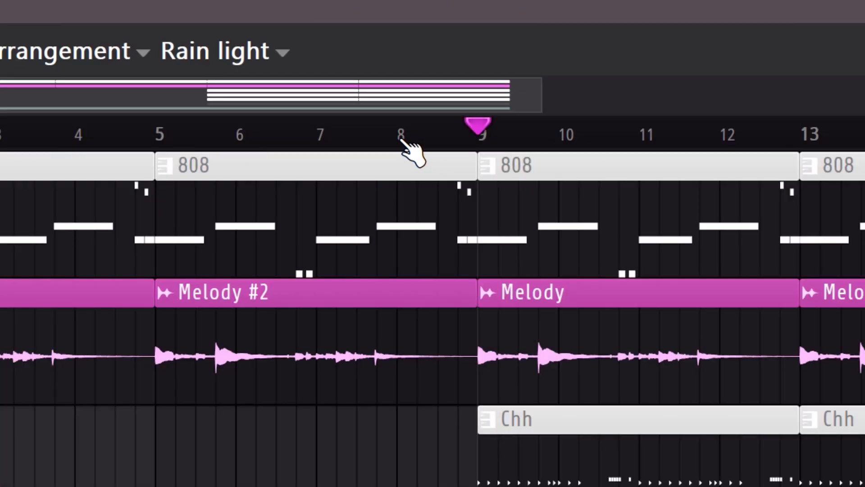
Step: Add a time marker at bar 9 in the Playlist with Alt+T
key("alt+t")
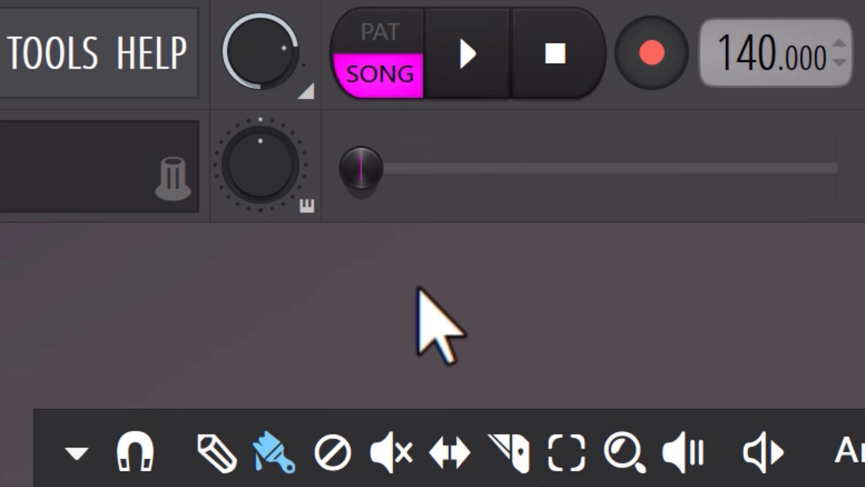
Step: Toggle to the other open editor view, revealing the Sampler chord piano roll
key("l")
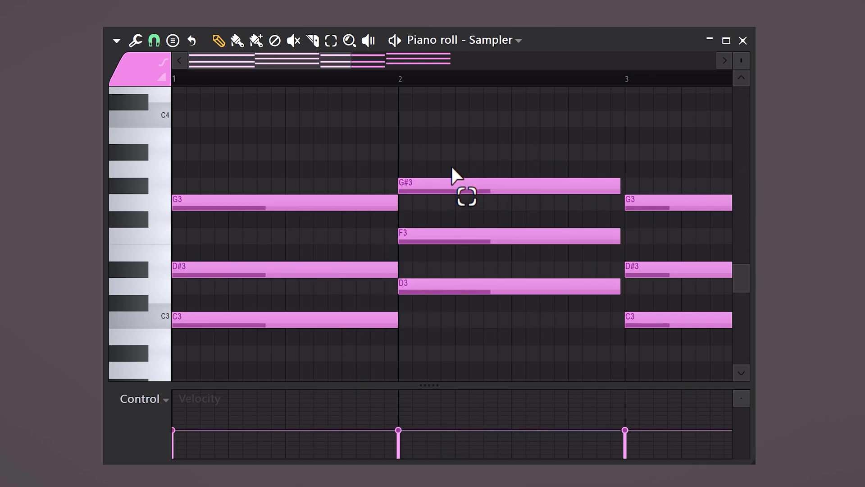
Step: Resize all notes of the middle D3–F3–G#3 chord together by Shift-dragging their ends
key("shift")
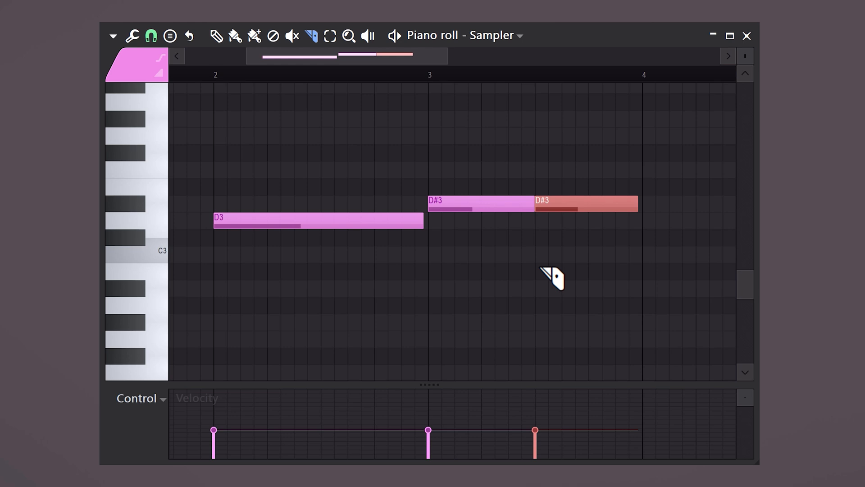
mouse_move(595, 179)
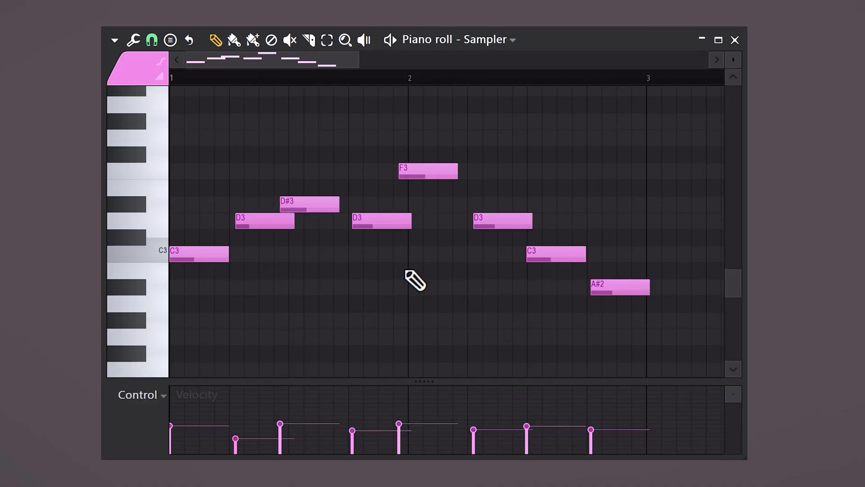
Step: Quick-quantize the melody notes onto the grid with Ctrl+Q
key("ctrl+q")
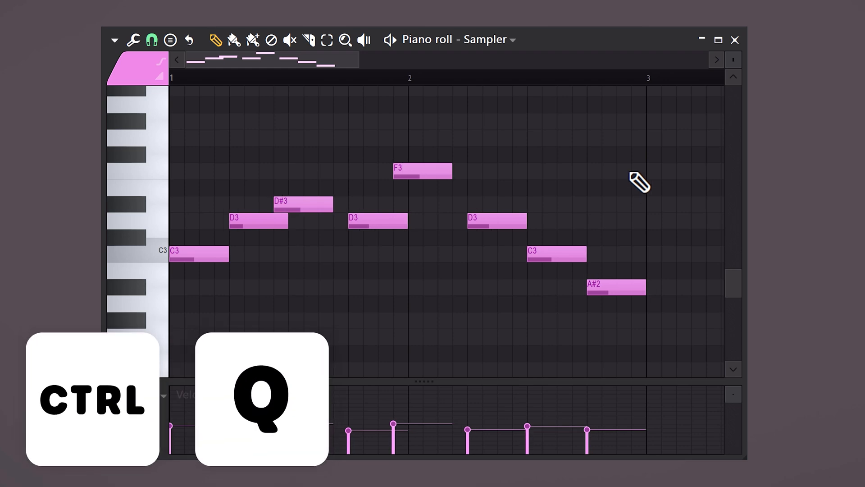